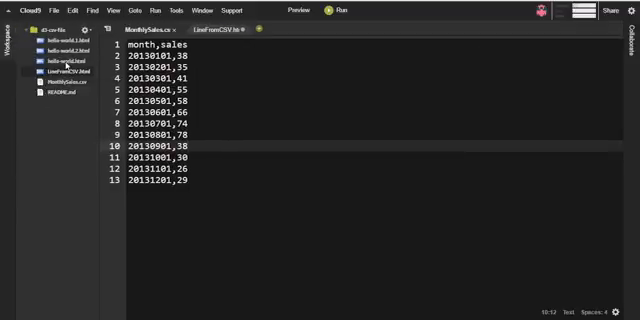
mouse_move(58, 74)
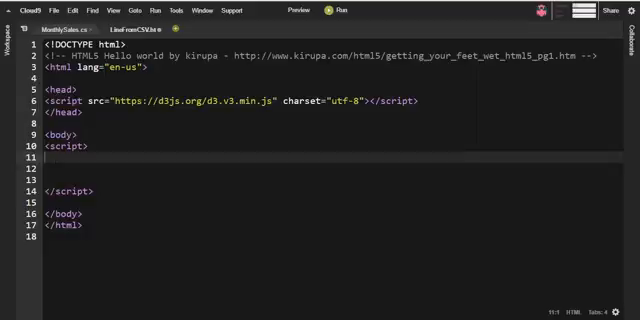
- Declare var w = 500; and var h = 300; in the script block
text(var w =)
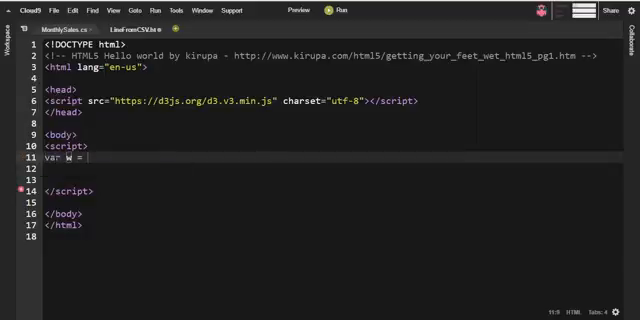
text(3)
click(330, 168)
text(var h)
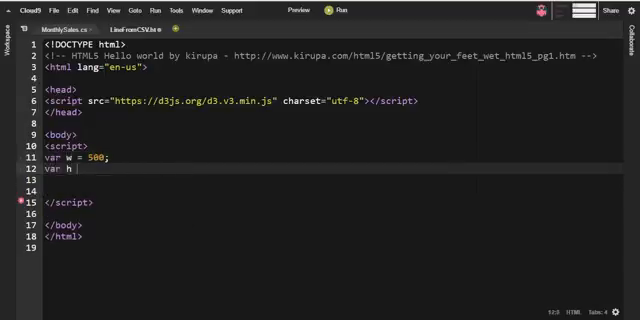
text(=)
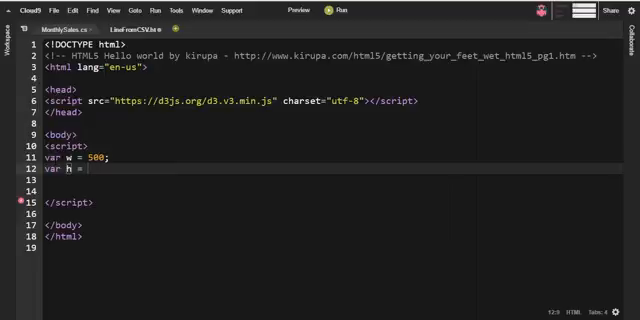
text(300;)
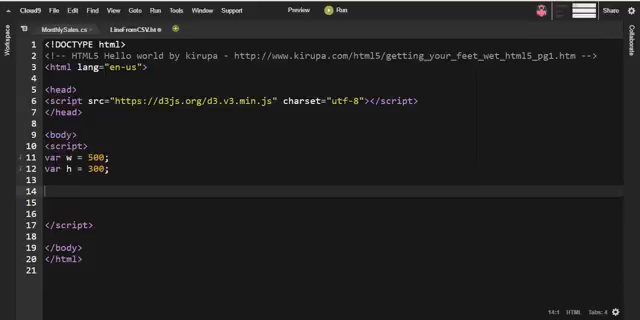
- Begin an empty function buildLineCSV(){ below the variables
text(function bu)
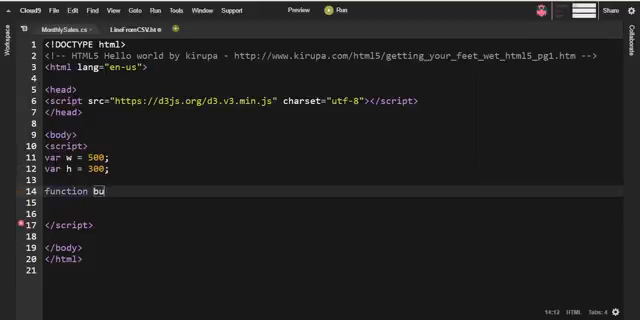
text(ildL)
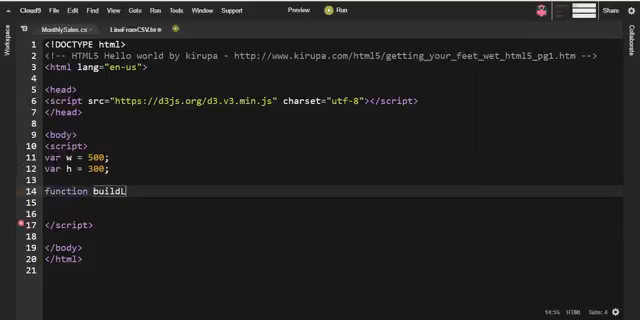
text(ine)
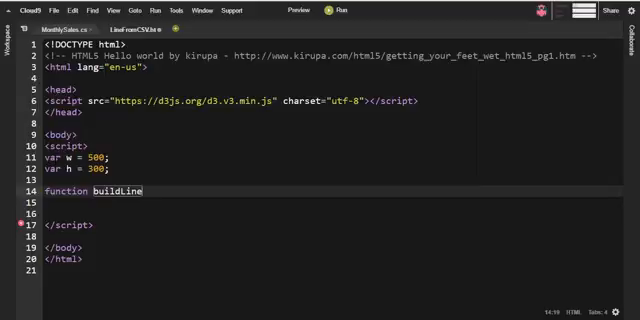
text(CSV)
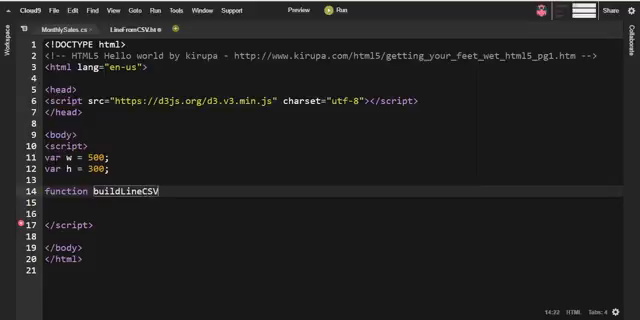
text(())
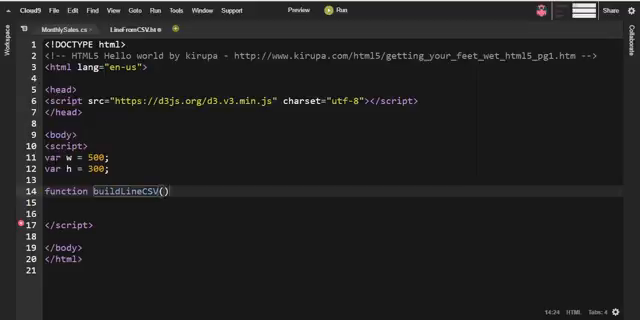
text({)
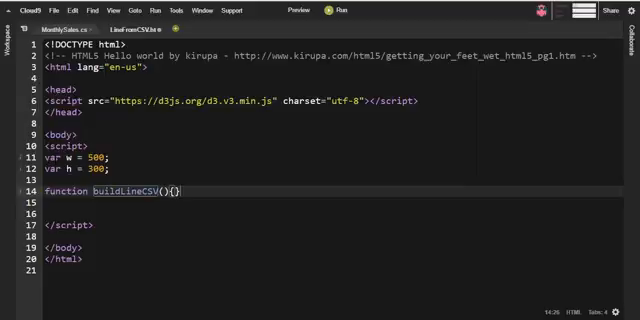
- Write var line = d3.svg.line() with an x accessor returning d.month - 20130000
key(Enter)
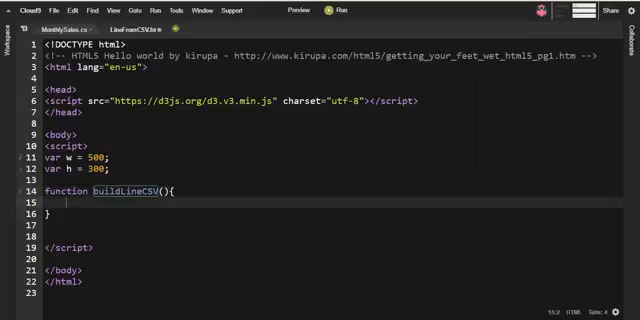
text(var l)
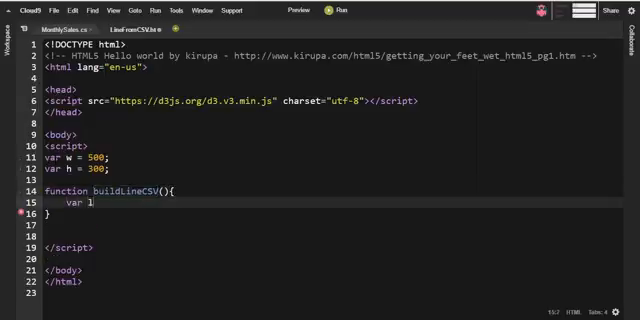
text(ne =)
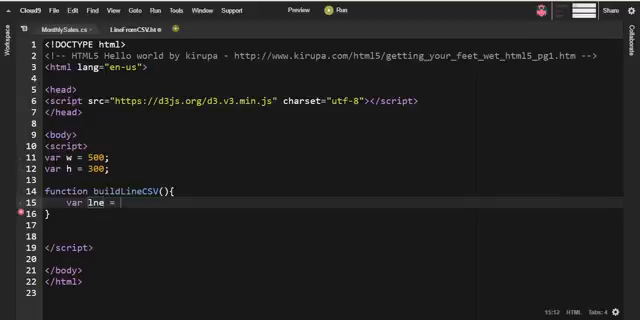
text(d)
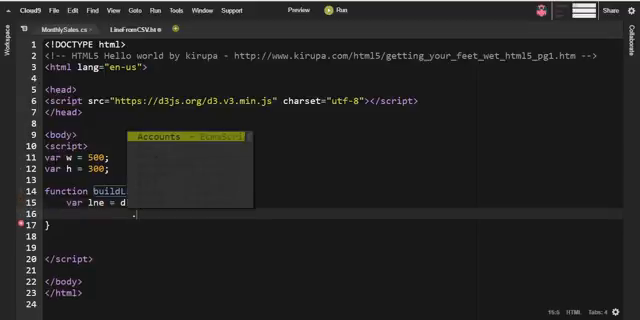
text(.x(function(d)
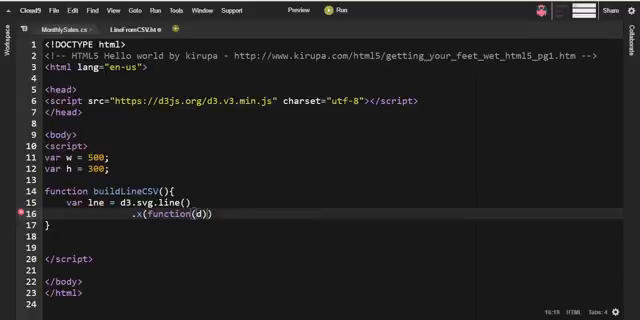
text({return })
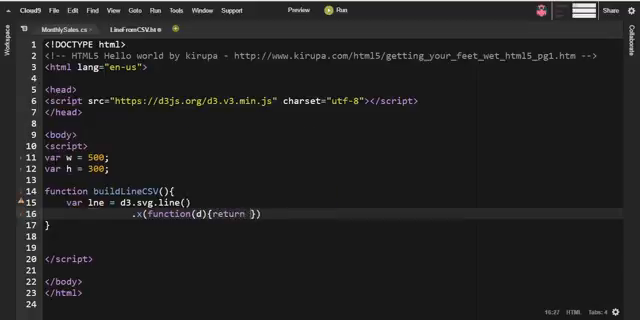
text(d.s)
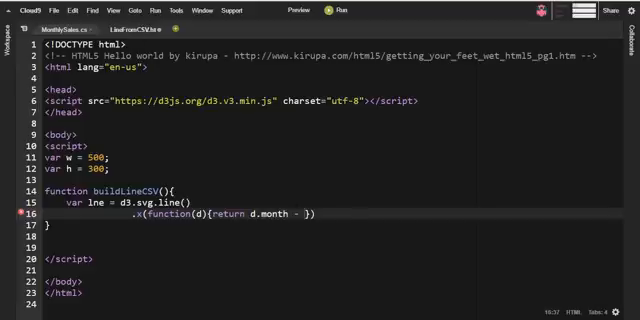
text(20130101)
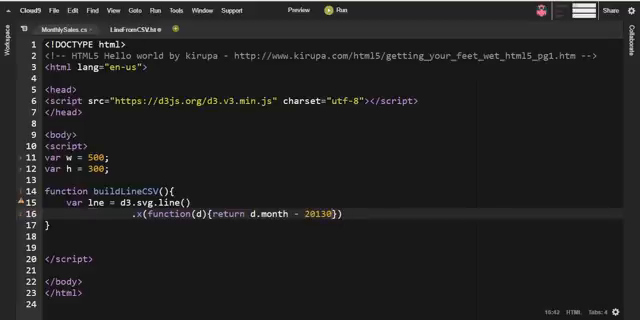
text(000)
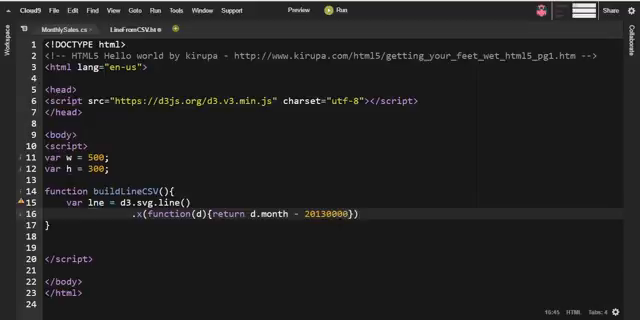
text(;)
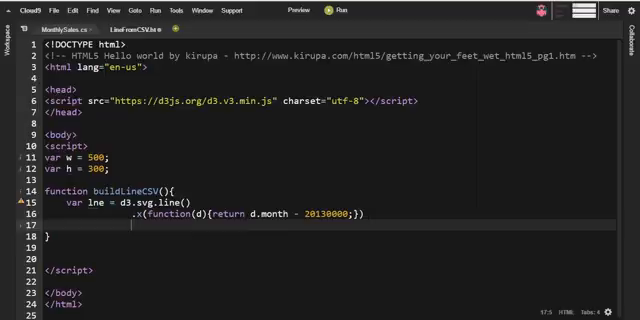
- Chain a .y accessor returning d.sales and .interpolate("linear") onto the line generator
text(.y)
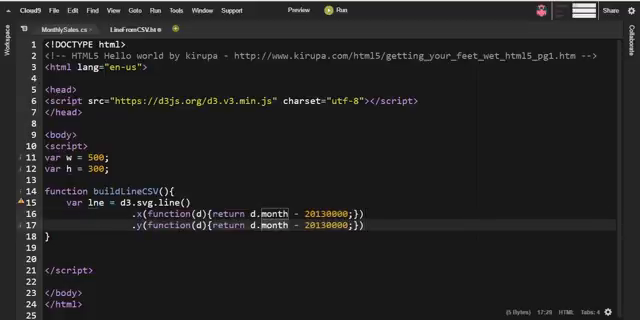
text(sales)
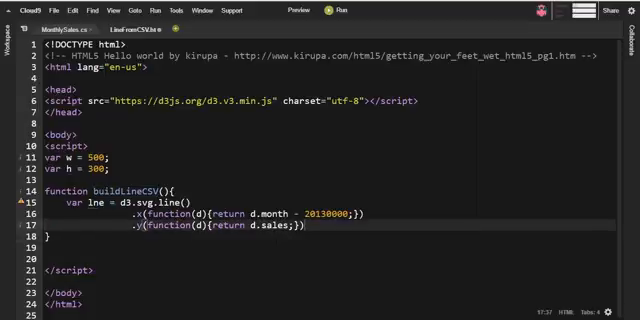
text(.inte)
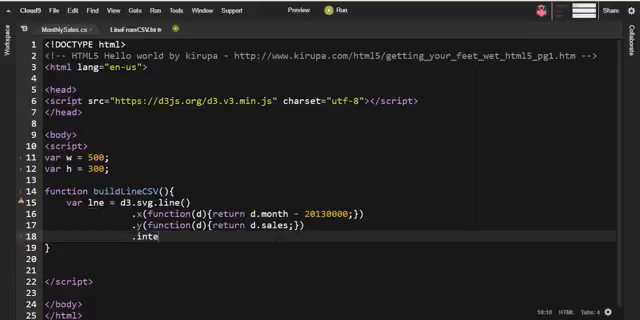
text(r)
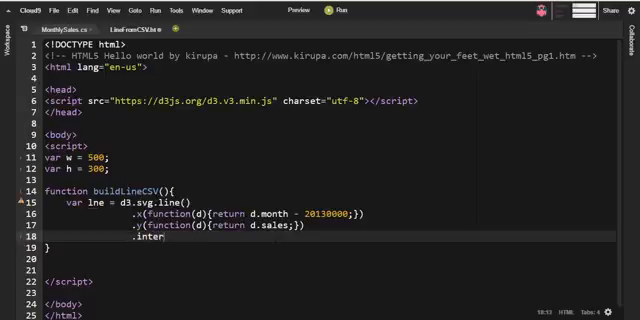
text(polate())
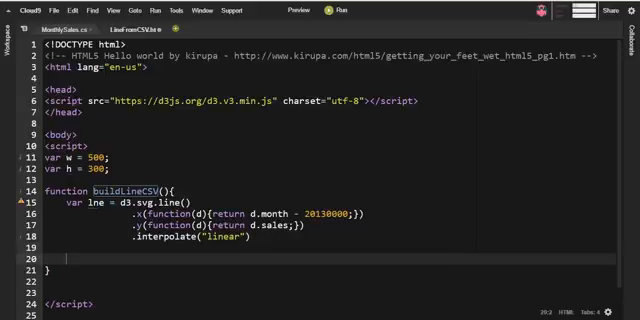
- Write var svg = d3.select("body").append("svg").attr({width:w,height:h});
text(var svg)
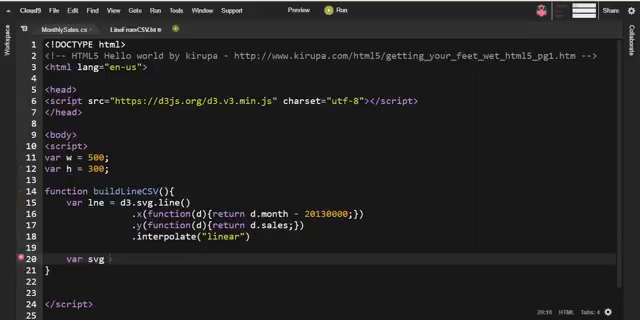
text(= d3.select("body)
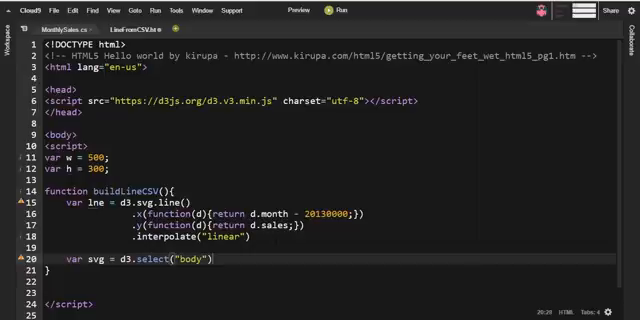
text(.append()
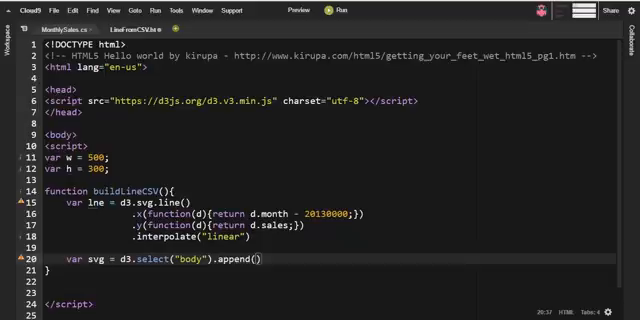
text(svg")
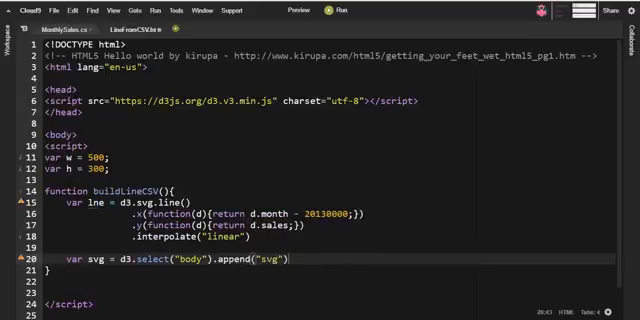
text(.attr)
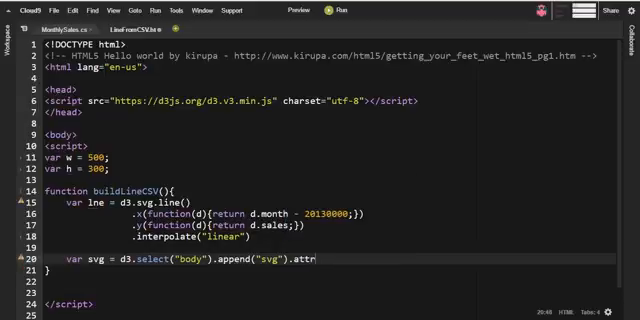
text(({}))
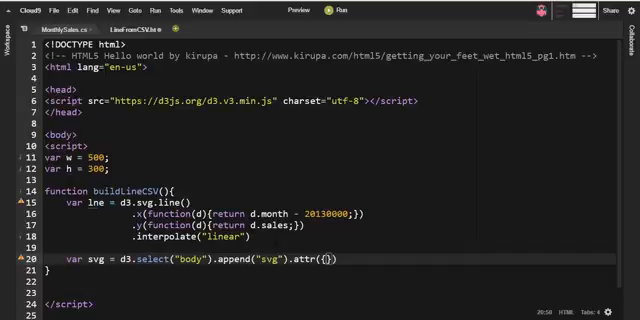
text(width:w)
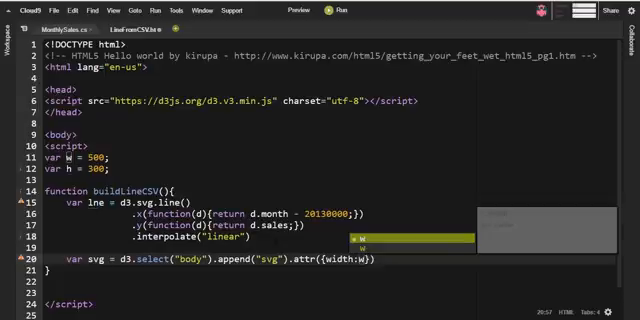
text(height:h)
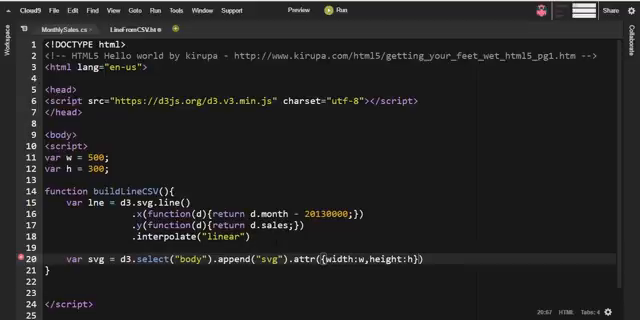
text(;)
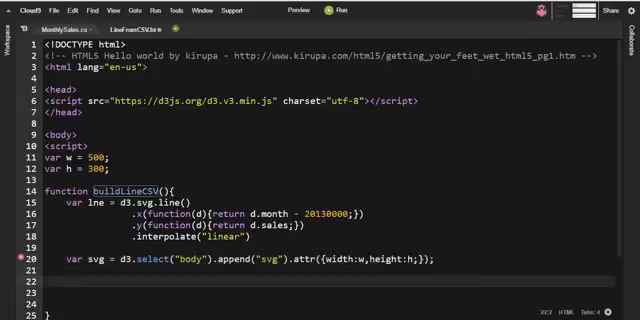
- Append a path to svg with attribute d set to line(ds)
text(svg.append(")
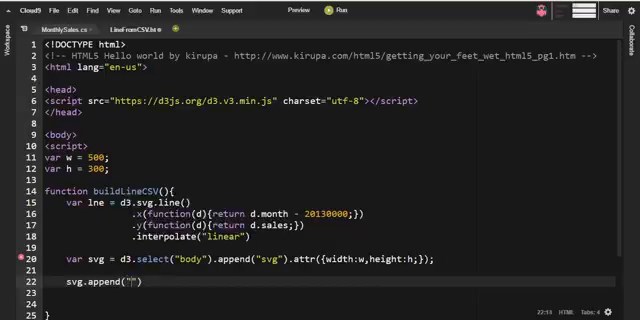
text(path)
text(d)
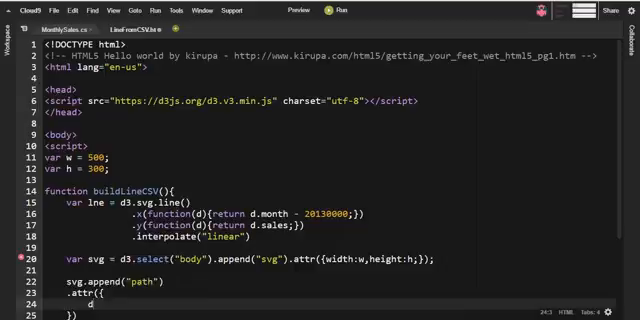
text(:)
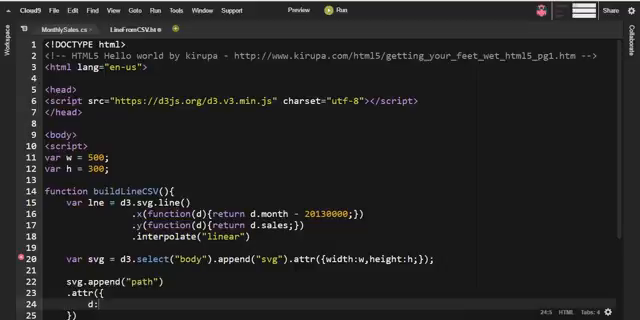
text(lne(ds),)
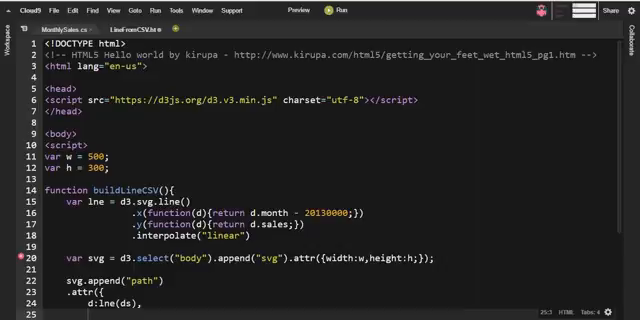
scroll(down, 3)
text("s)
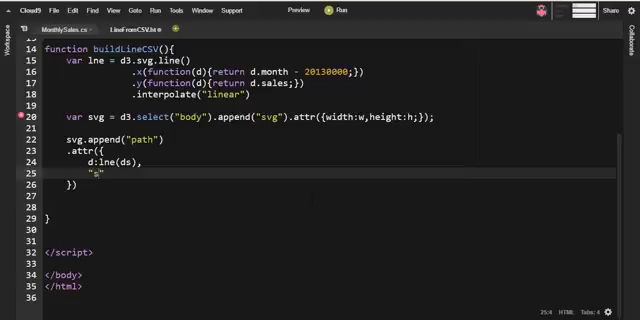
- Give the path stroke "purple", stroke-width 2 and fill "none"
text(stroke)
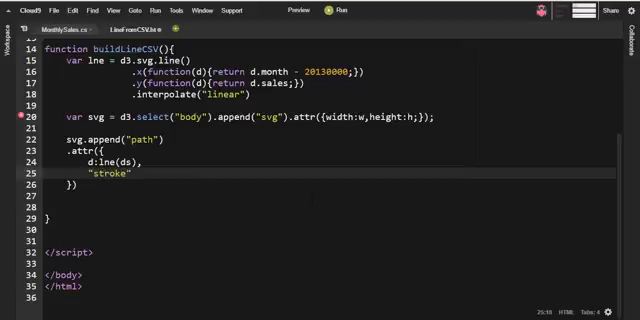
text(:)
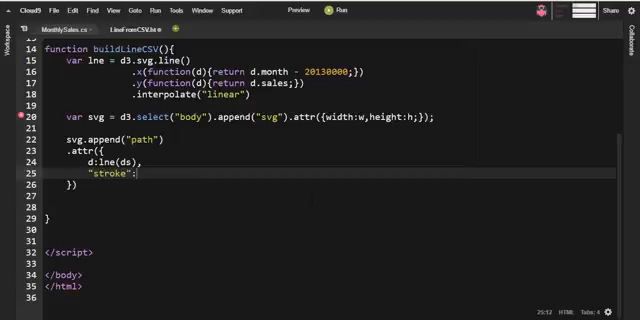
text(")
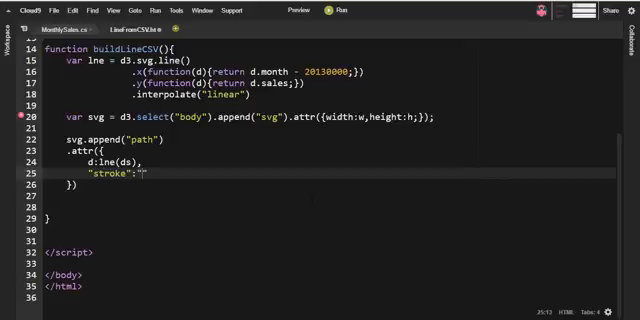
text(pur)
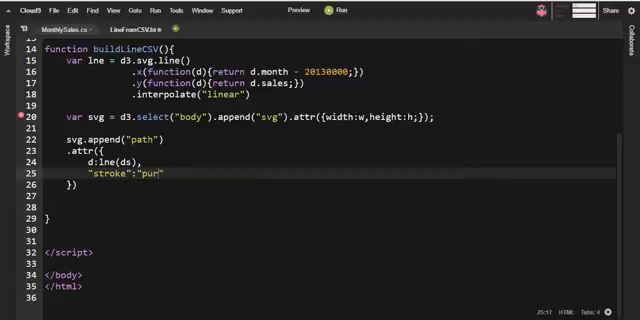
text(ple)
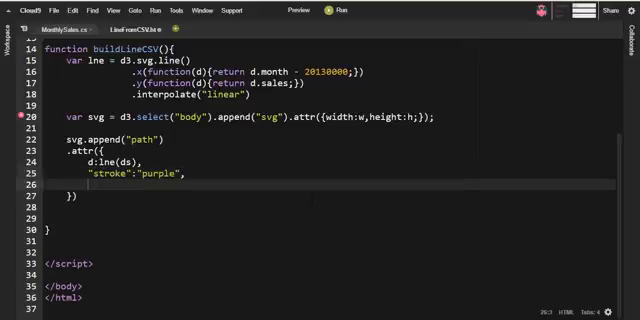
text("stroke")
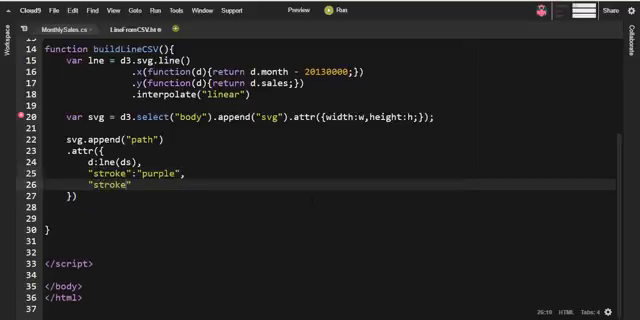
text(p)
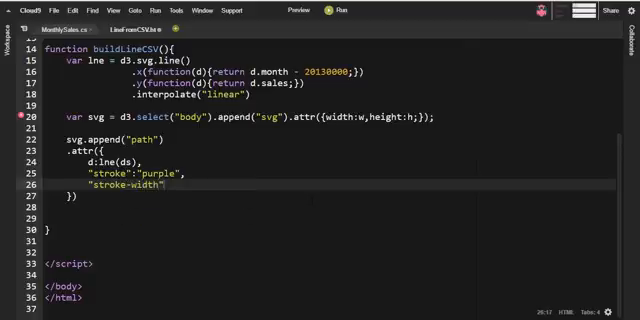
text(:2,)
text(")
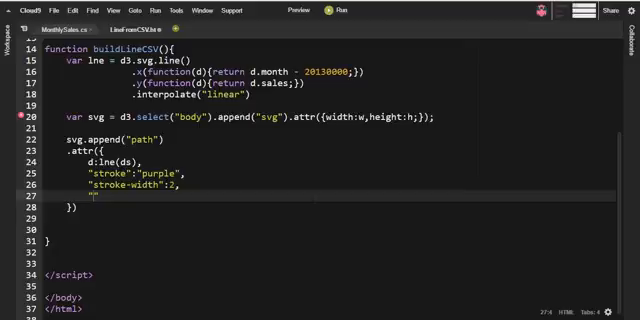
text("fill")
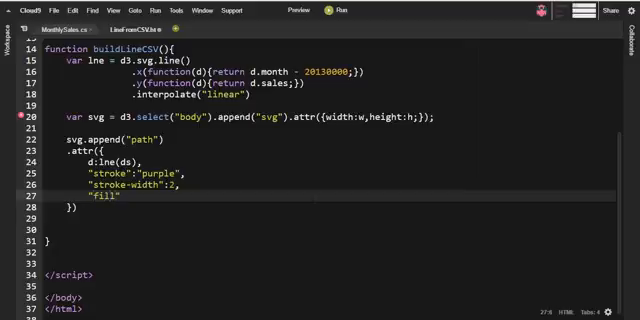
text(:)
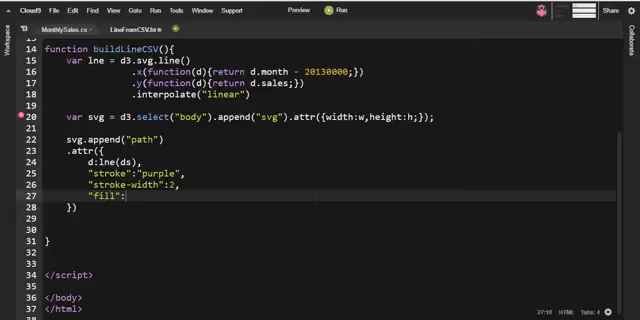
text("none")
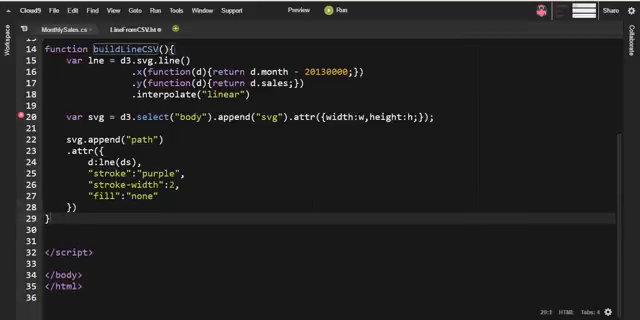
- Write d3.csv("MonthlySales.csv",function(error,data){}) below the buildLineCSV function
text(d3.cs)
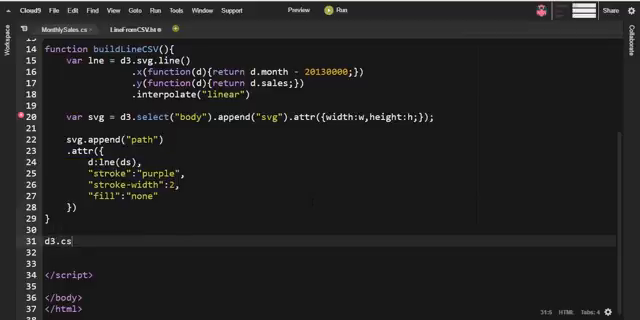
text(v)
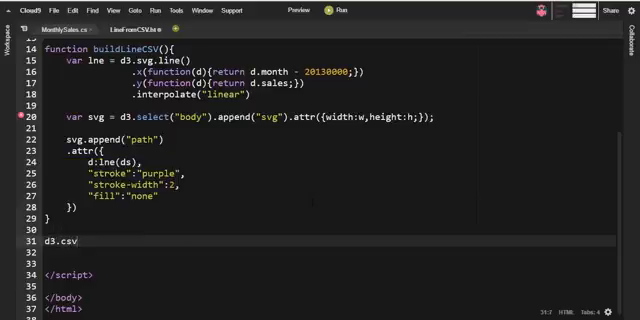
text(())
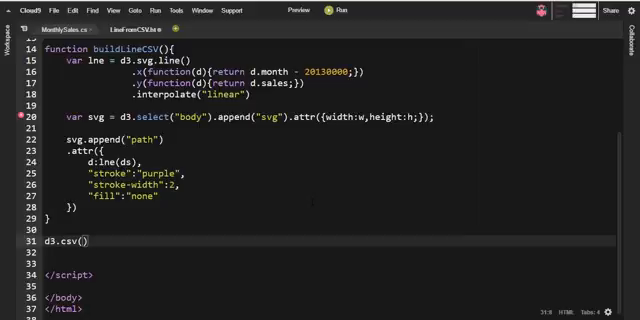
text("")
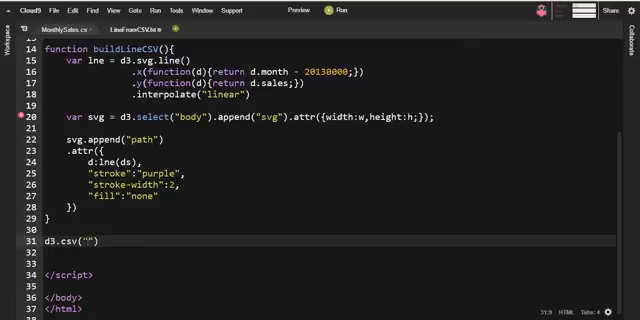
text(Mont)
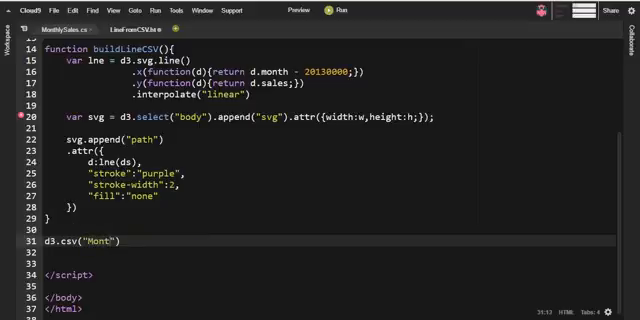
text(hly Sales)
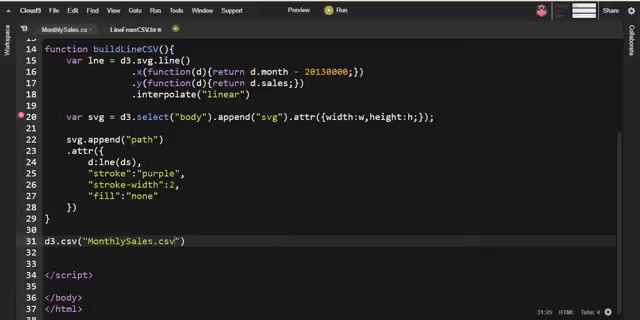
text(,)
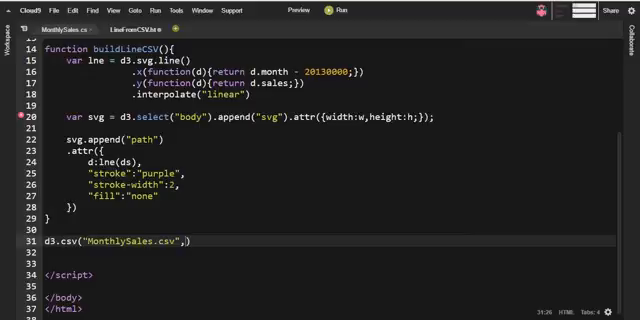
text(function(error,)
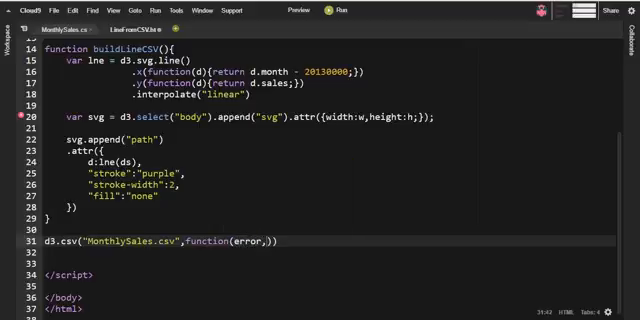
text(data)
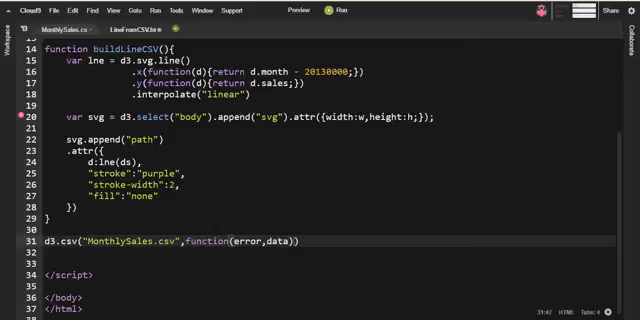
text({}))
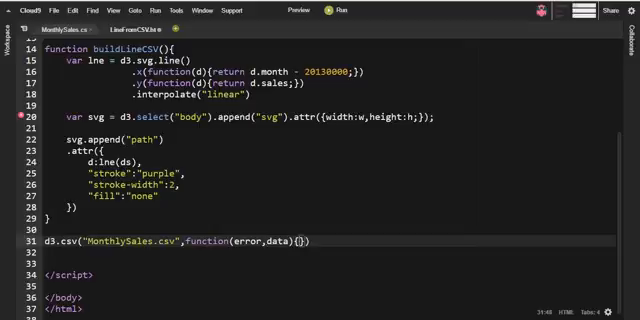
- Add if(error){console.log(error);} inside the callback body
key(Enter)
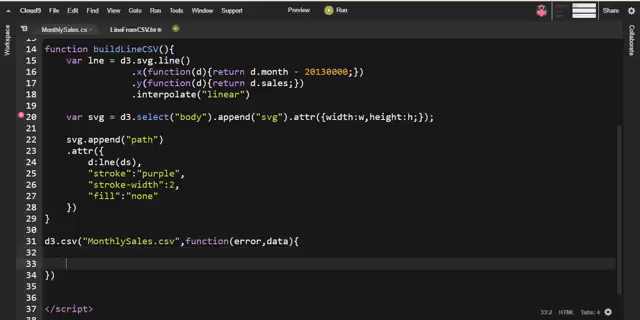
text(if ())
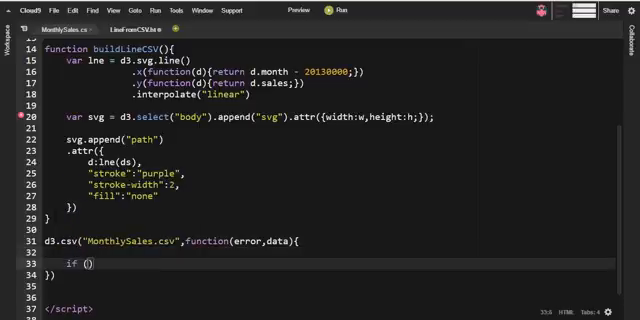
text(error)
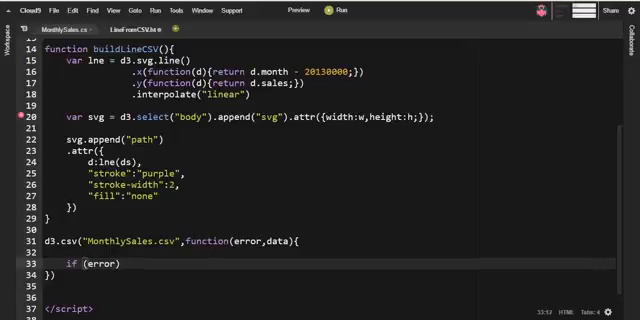
text({)
text(con)
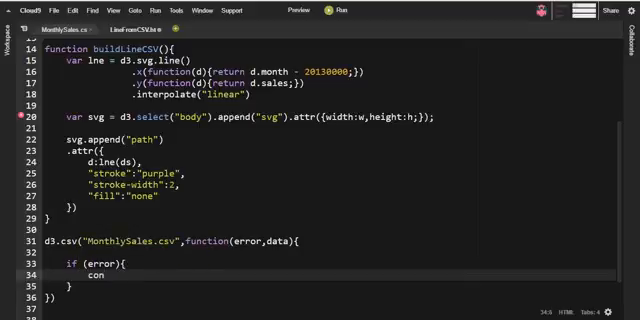
text(sole.log*)
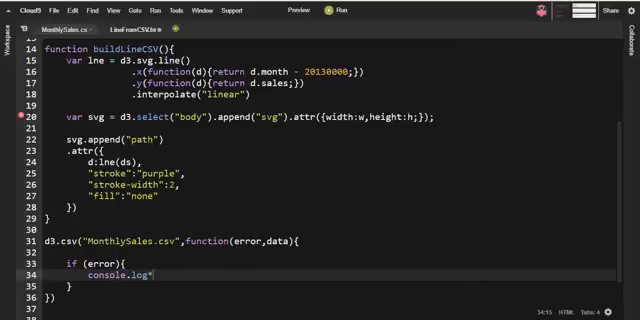
text(e))
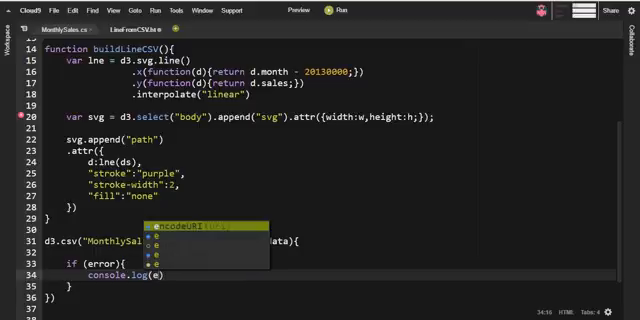
text(error)
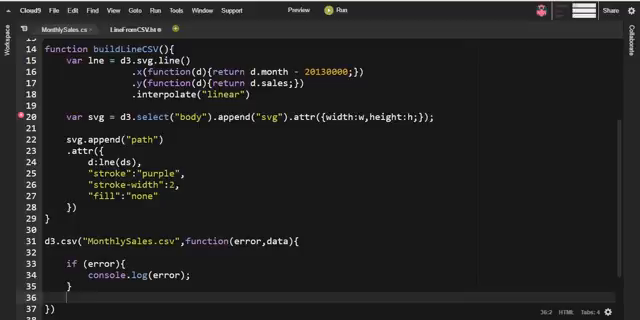
- Add an else branch that logs data with console.log(data)
text(else)
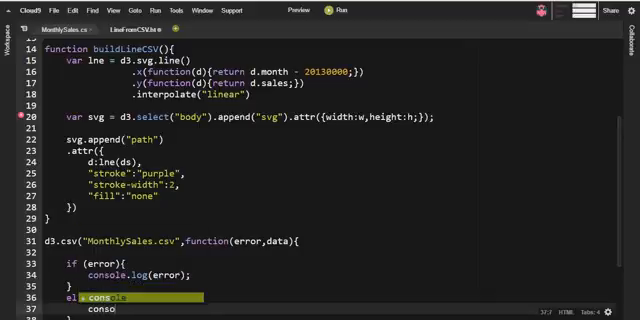
text(console.log)
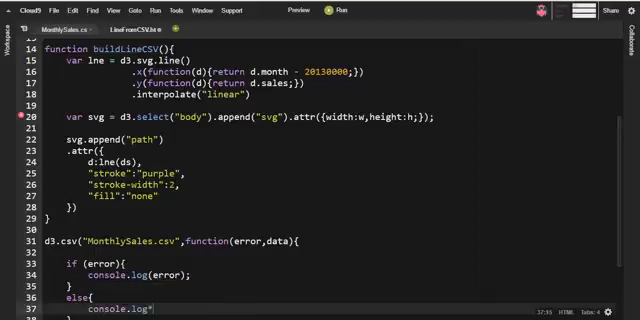
text(data))
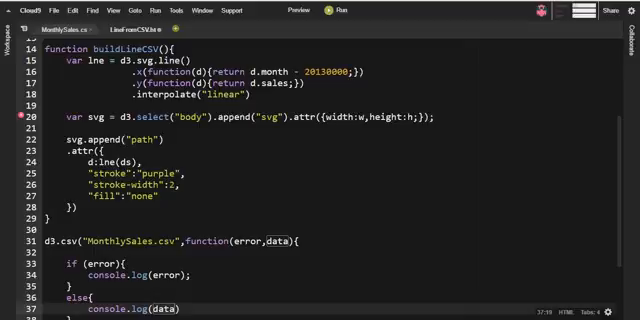
scroll(down, 3)
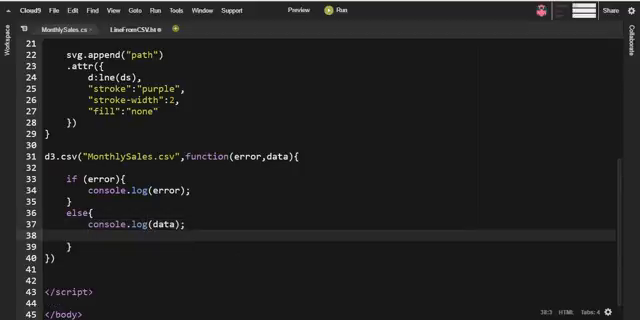
- In the else block add ds=data; and a buildLineCSV(); call
text(ds=)
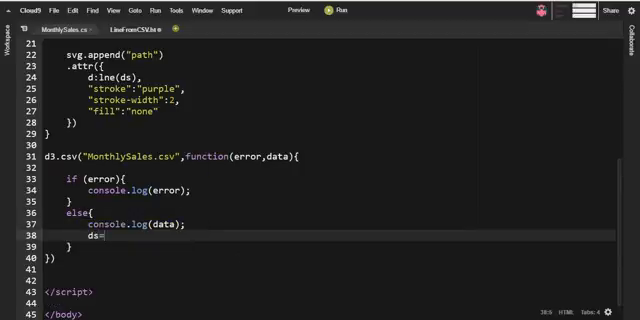
text(data;)
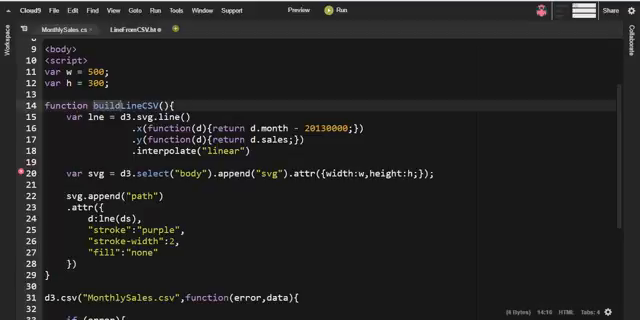
scroll(down, 3)
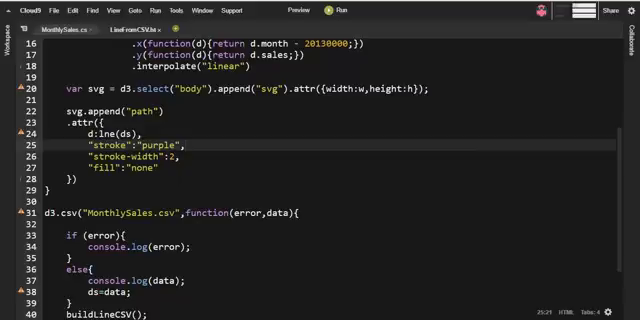
- Replace the path's stroke value "purple" with "blue"
scroll(down, 3)
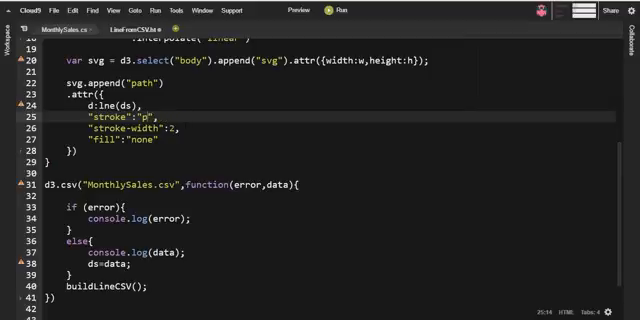
text(blue)
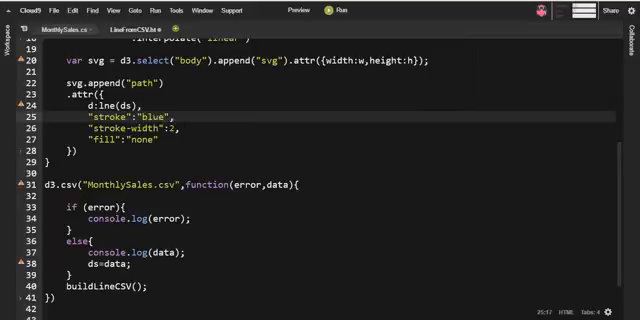